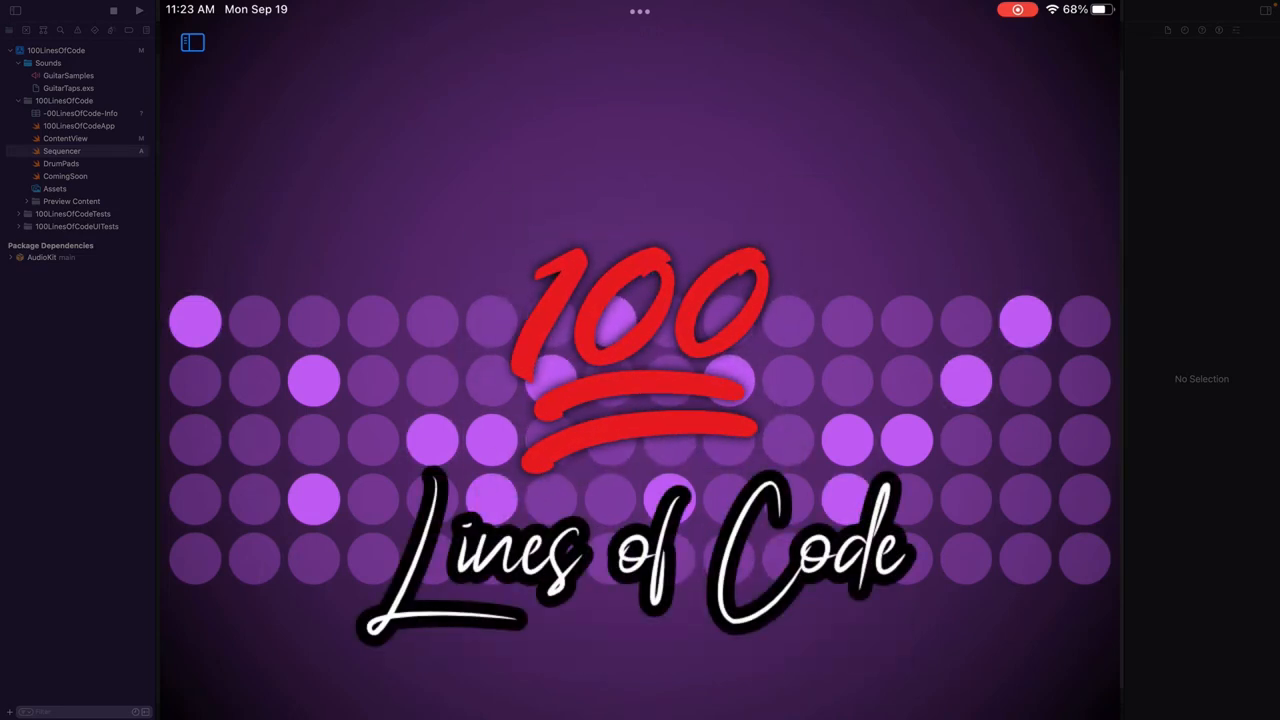
Step: Open Sequencer.swift and start a new 'var' property in SequencerClass
left_click(61, 150)
type("v")
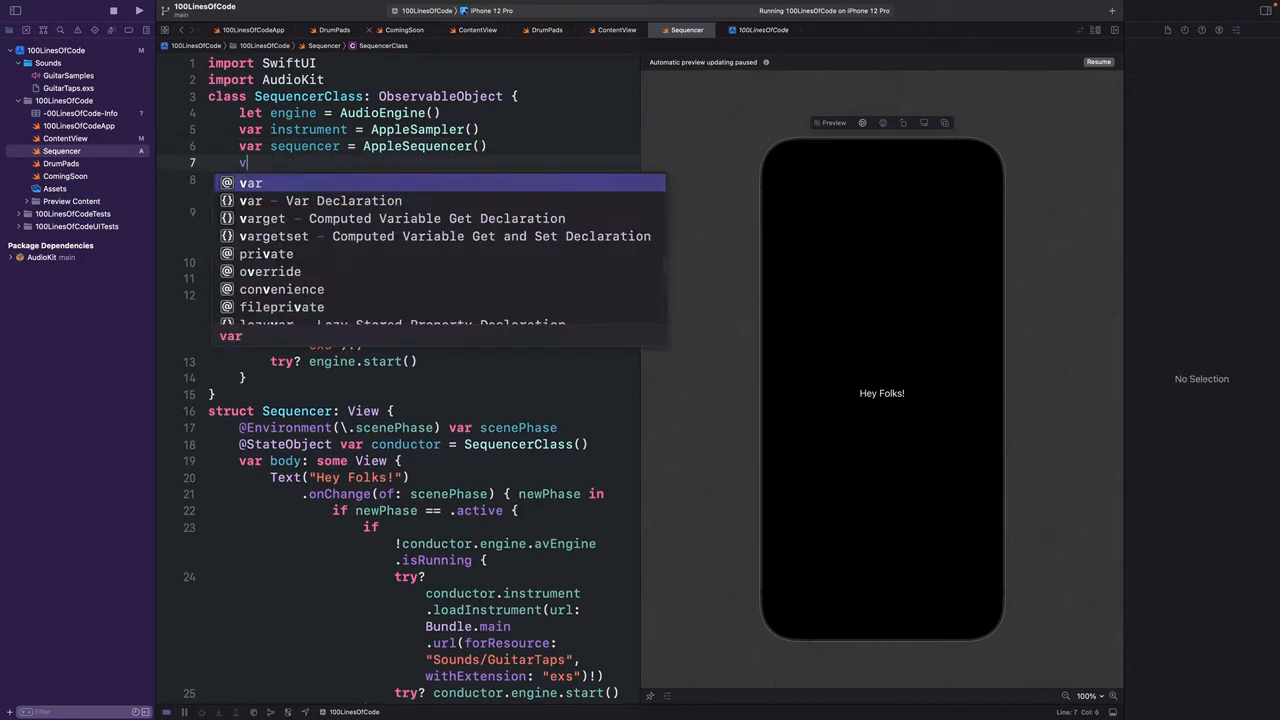
Step: Declare 'var midiCallback = MIDICallbackInstrument()' and open blank lines in init
type("ar midiCallback = MIDICallbackInstrument")
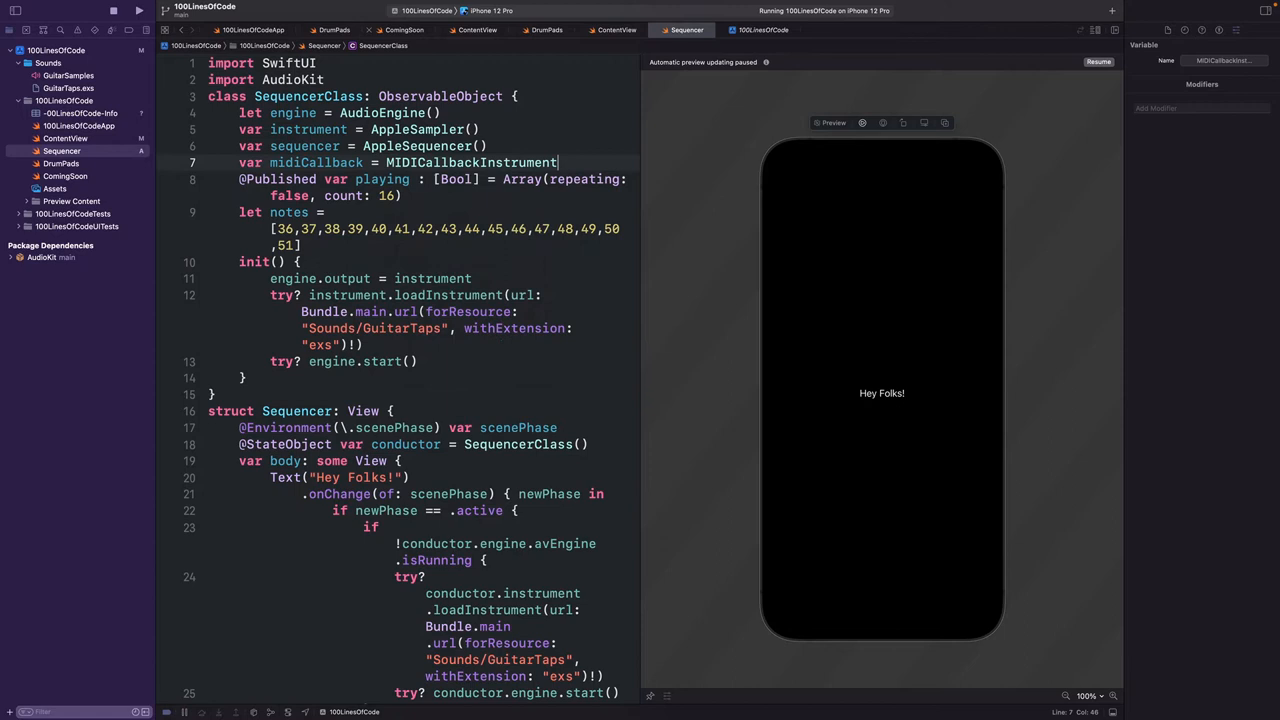
type("()")
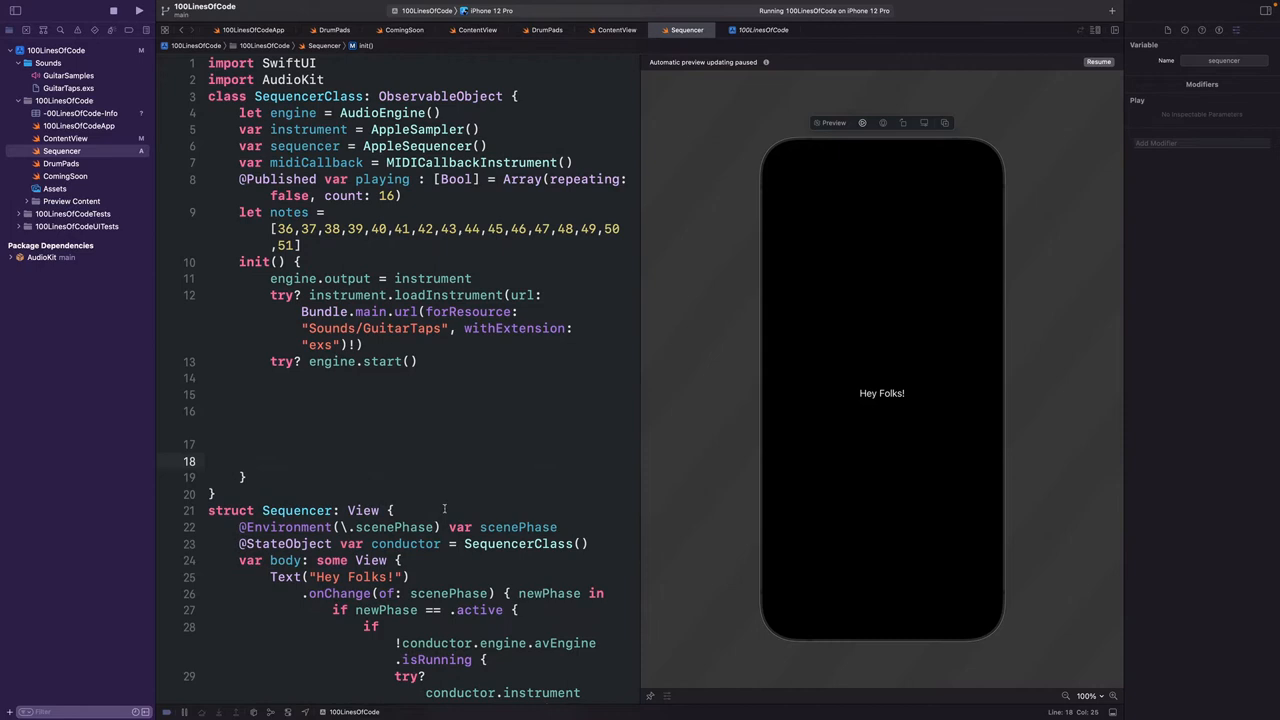
Step: Add 'Track 1' with 4-beat length, midiCallback output, looping, playback and note 40
type("sequencer.newTrack(\"Track 1\")")
type("sequencer.play()")
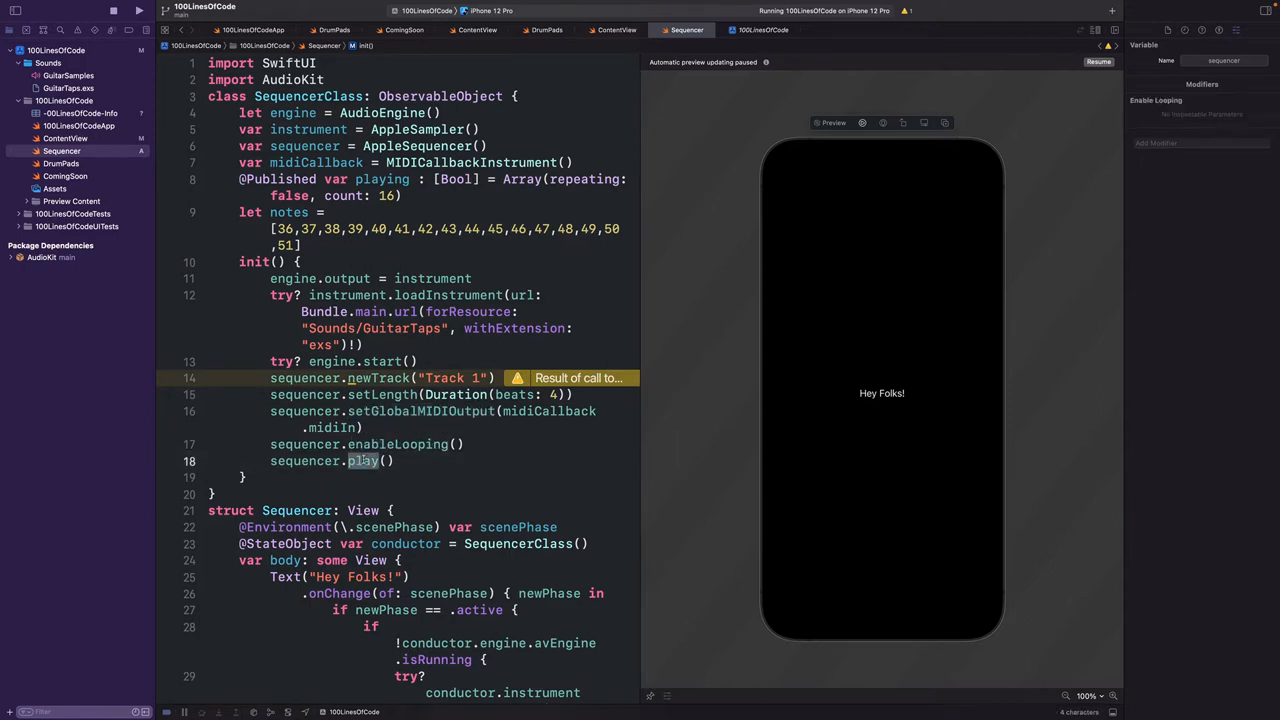
left_click(404, 461)
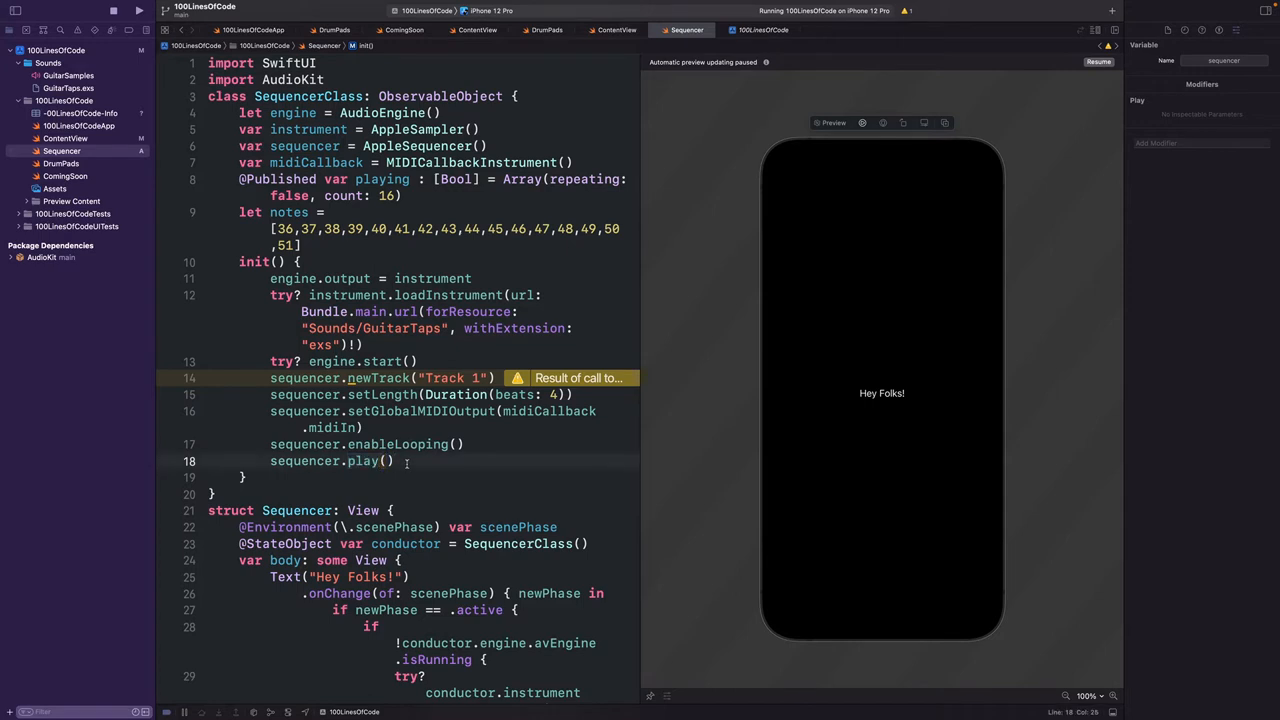
type("seq")
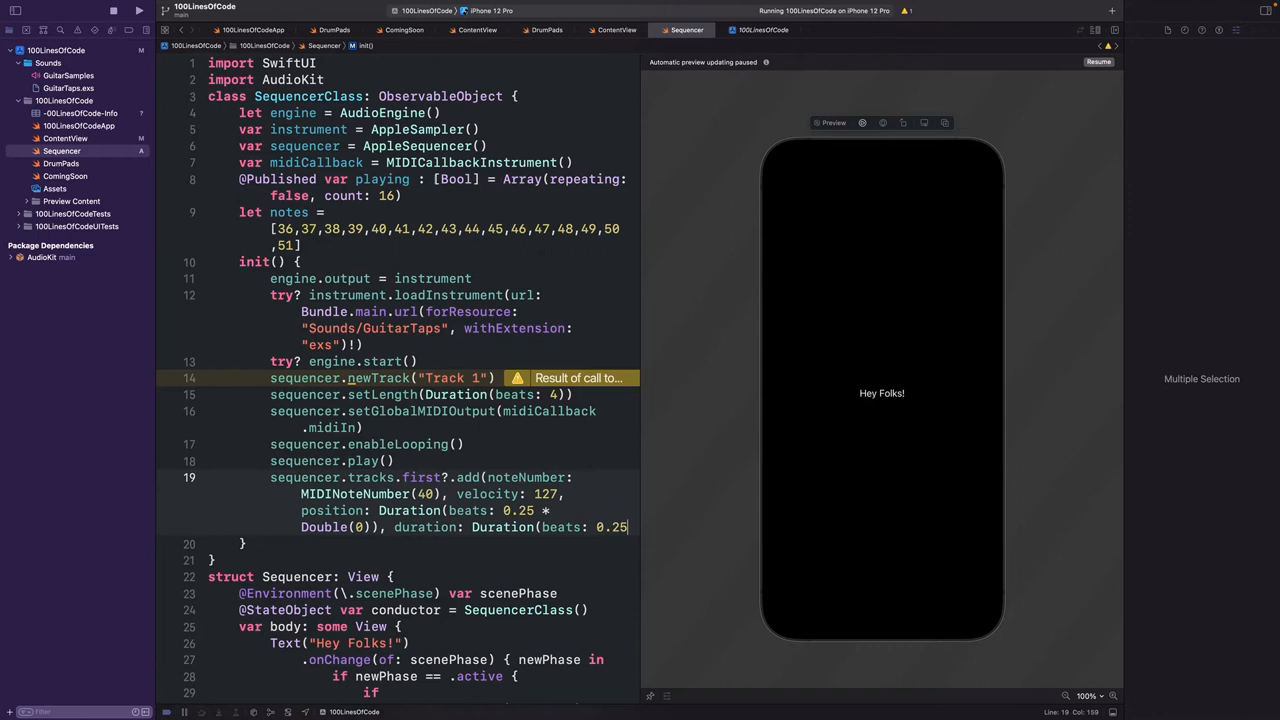
type("))")
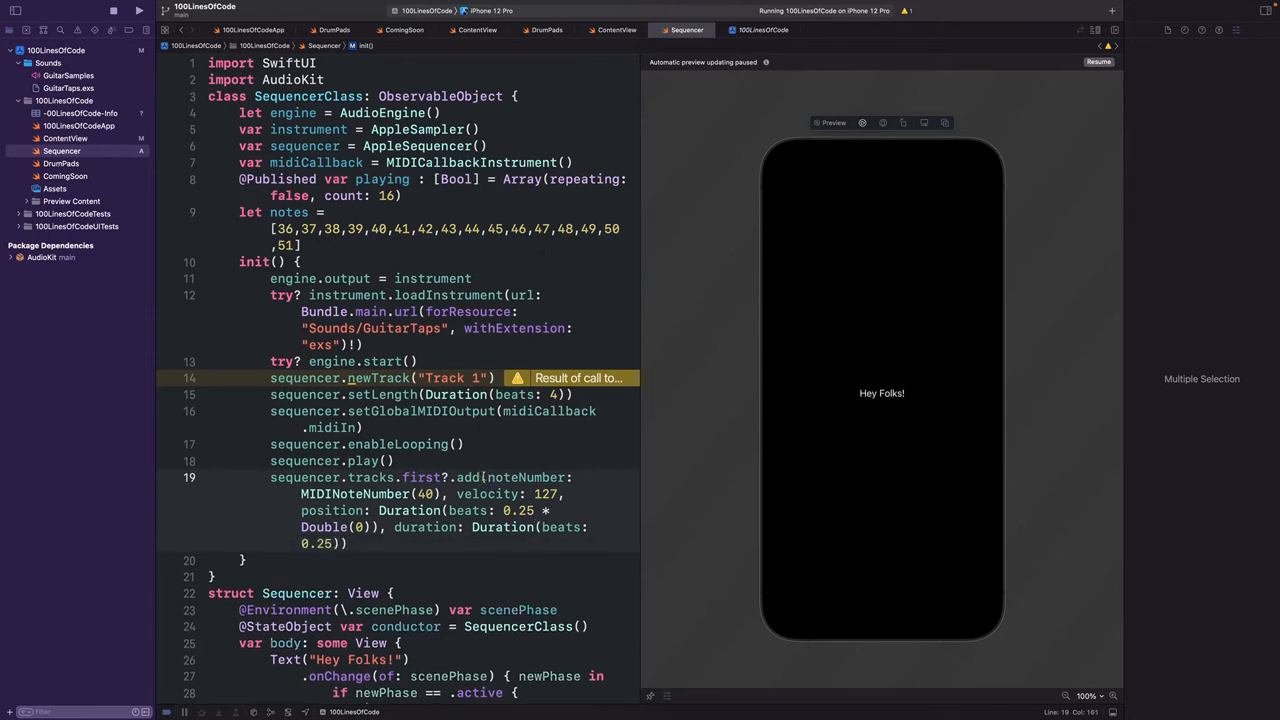
double_click(468, 477)
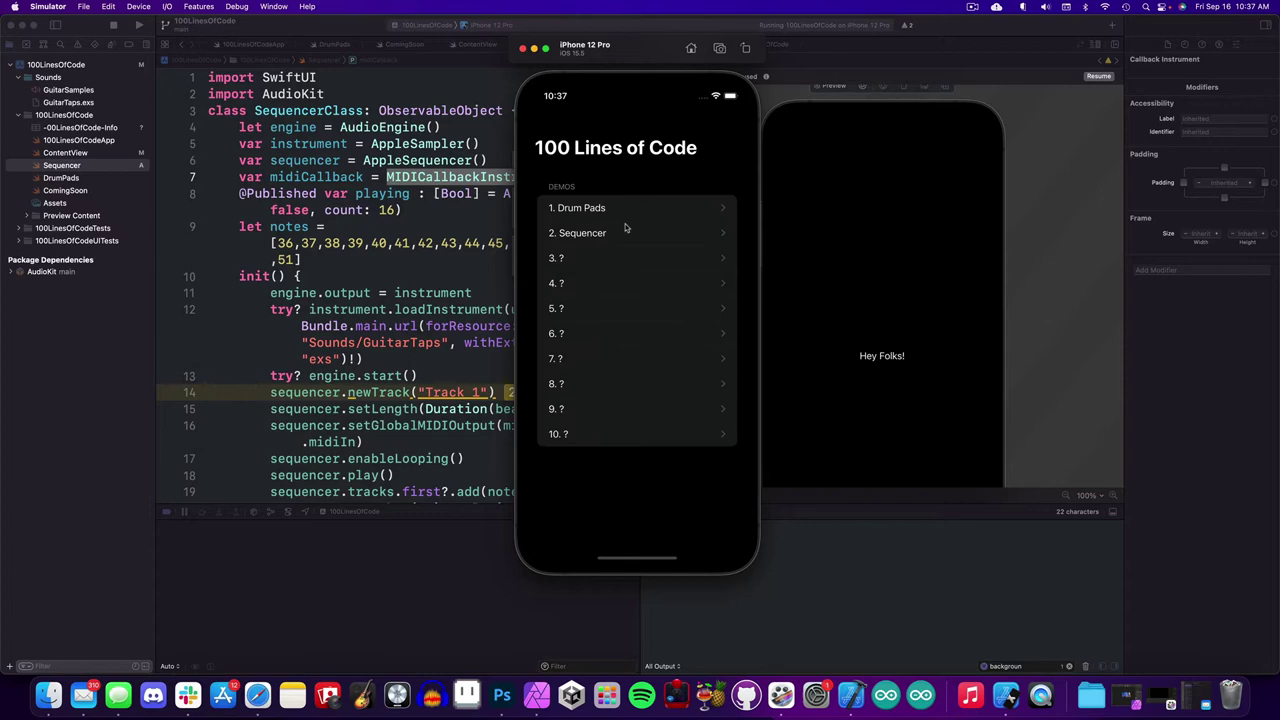
Step: Run the '2. Sequencer' demo and scroll the console showing 144/128 statuses
left_click(584, 232)
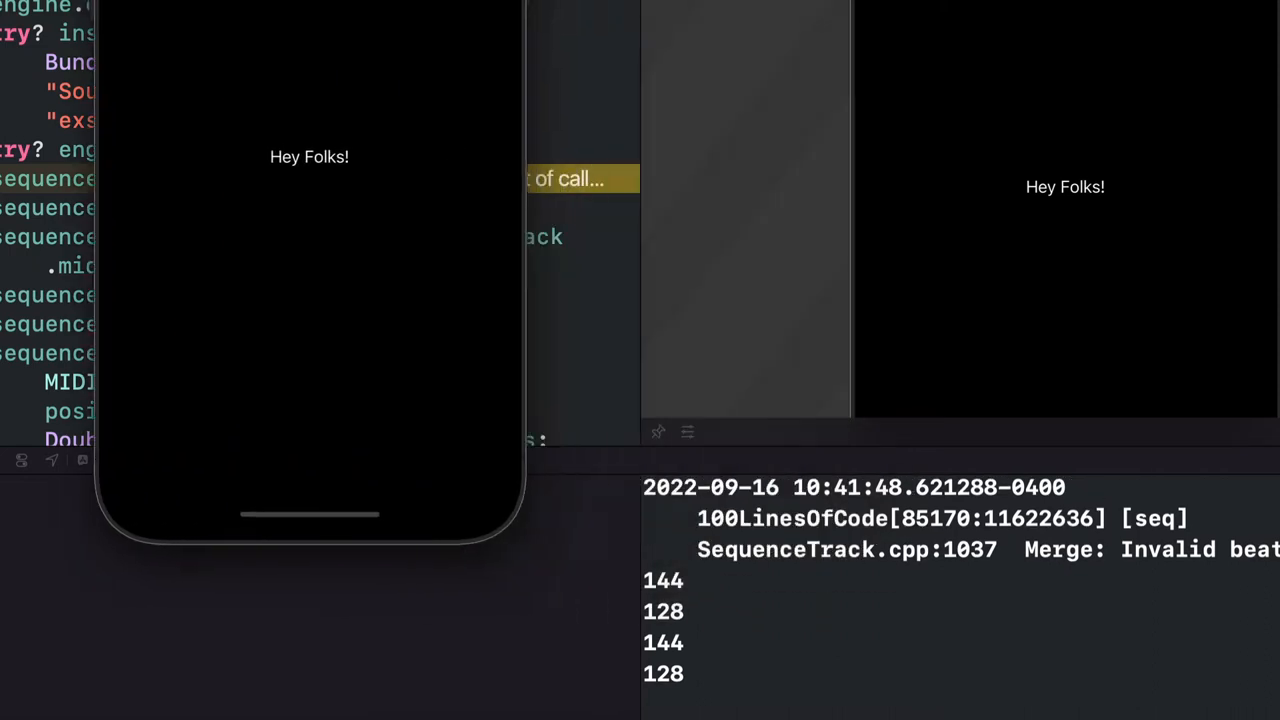
scroll("down", 3)
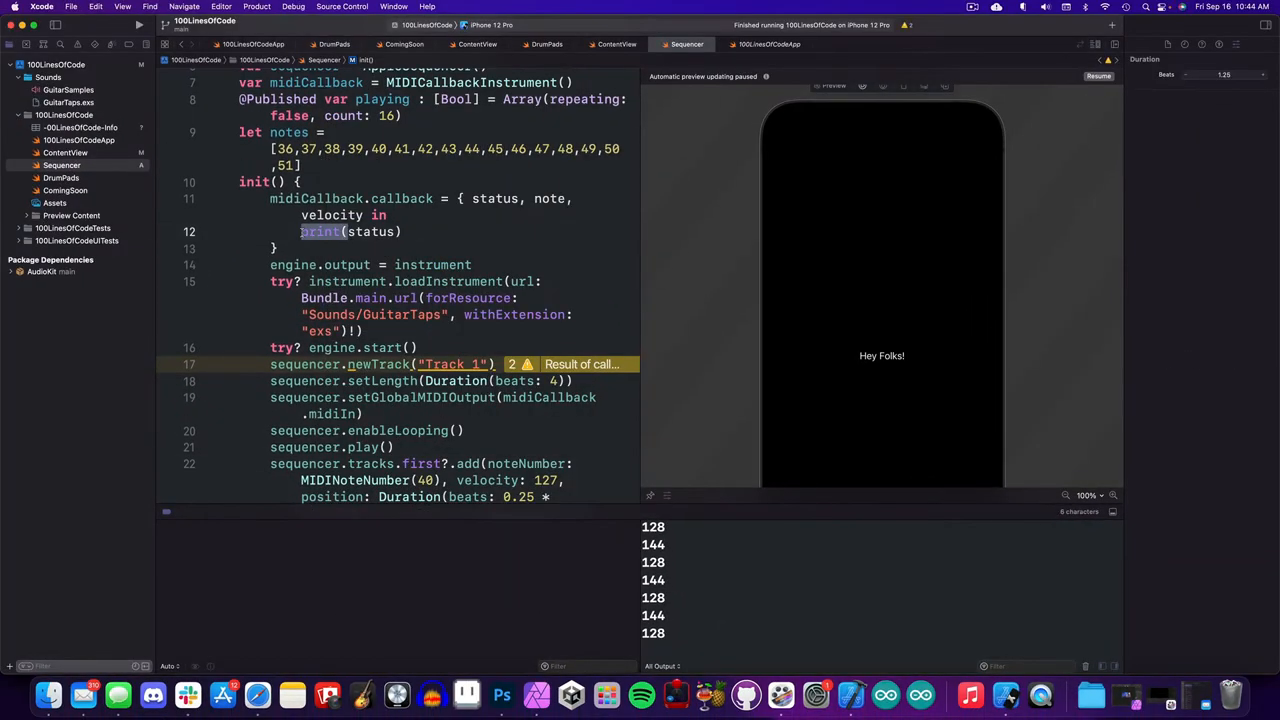
Step: Branch on status 144 (Note On) and 128 (Note Off), playing the note on 144
type("if status == 144")
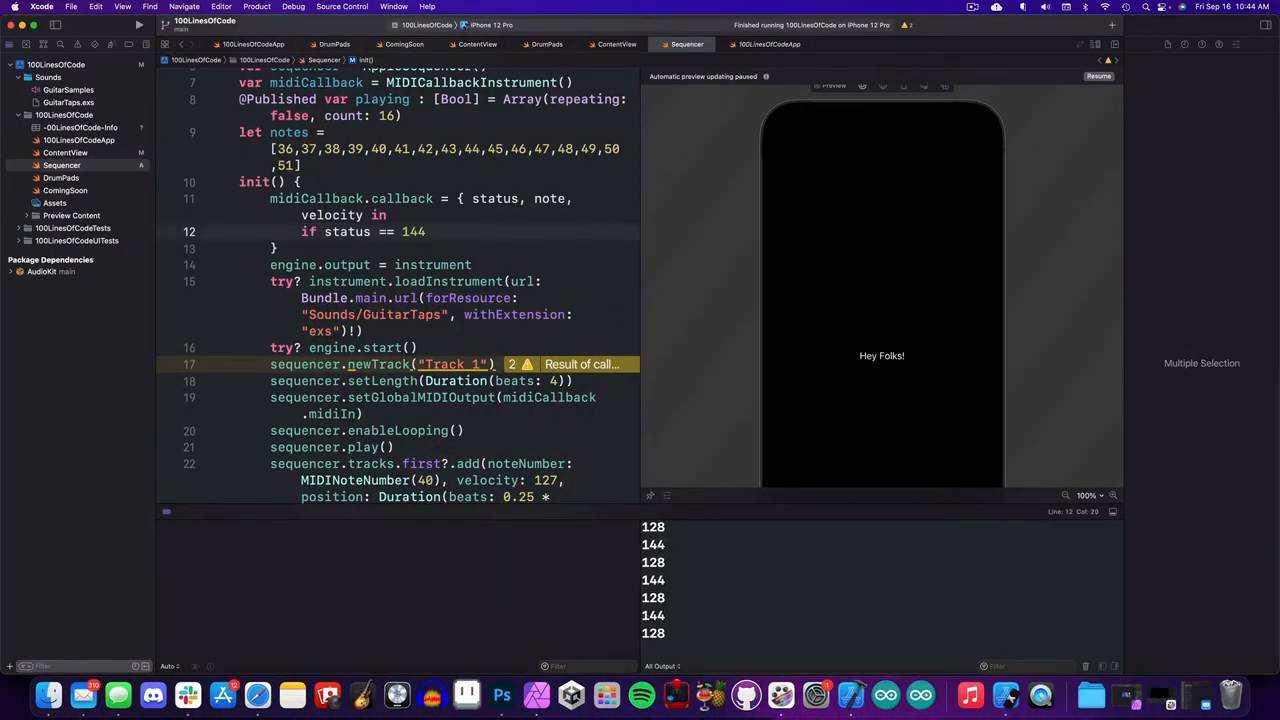
type("{ //Note On")
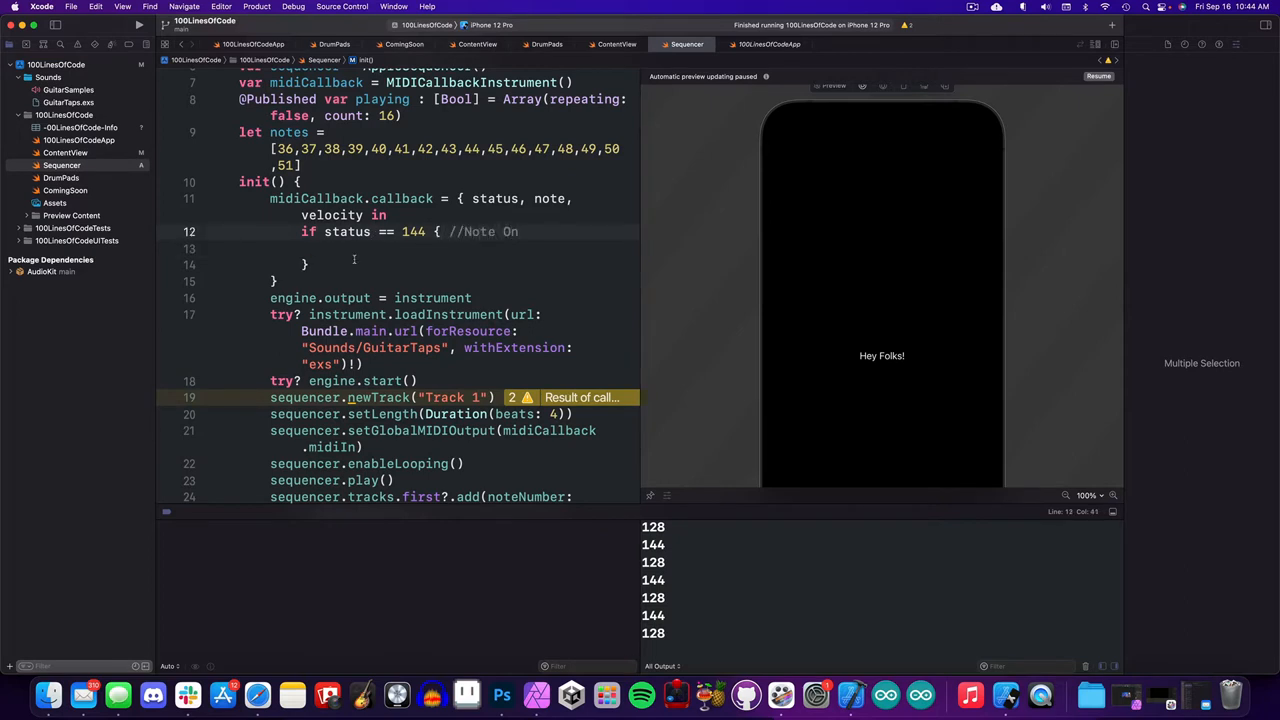
type("else if status == 128 {")
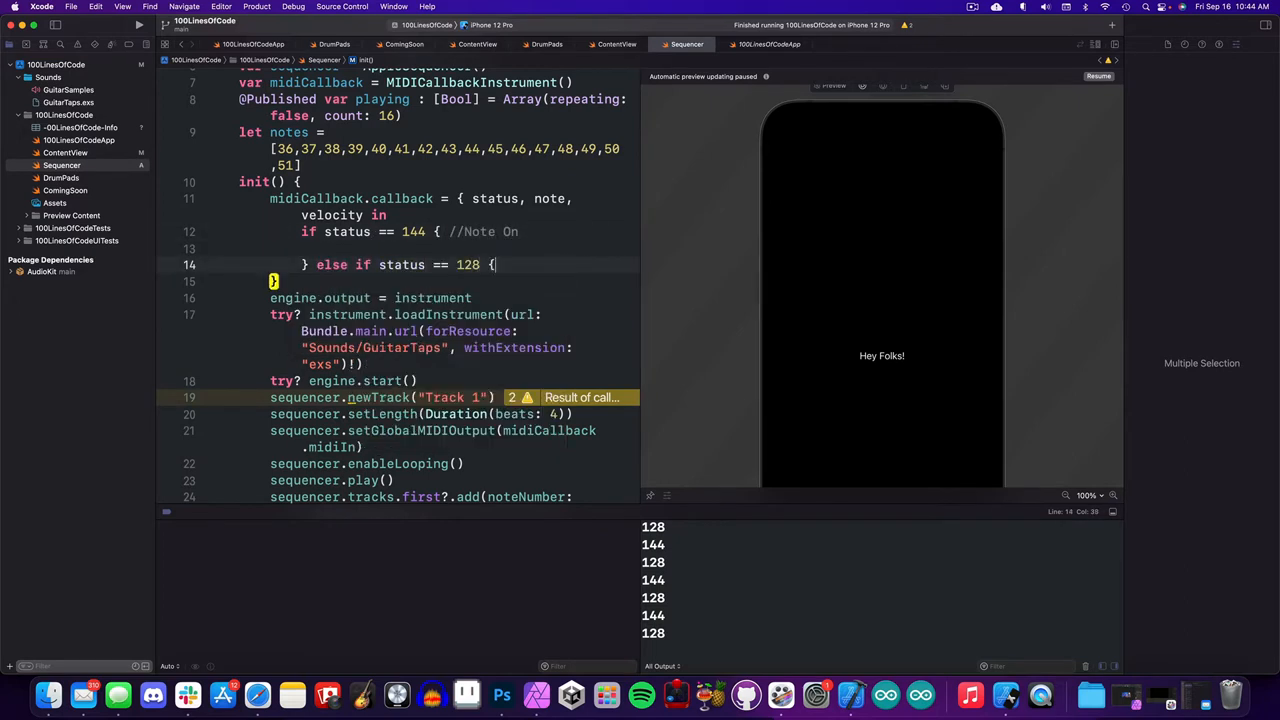
type("//Note Off")
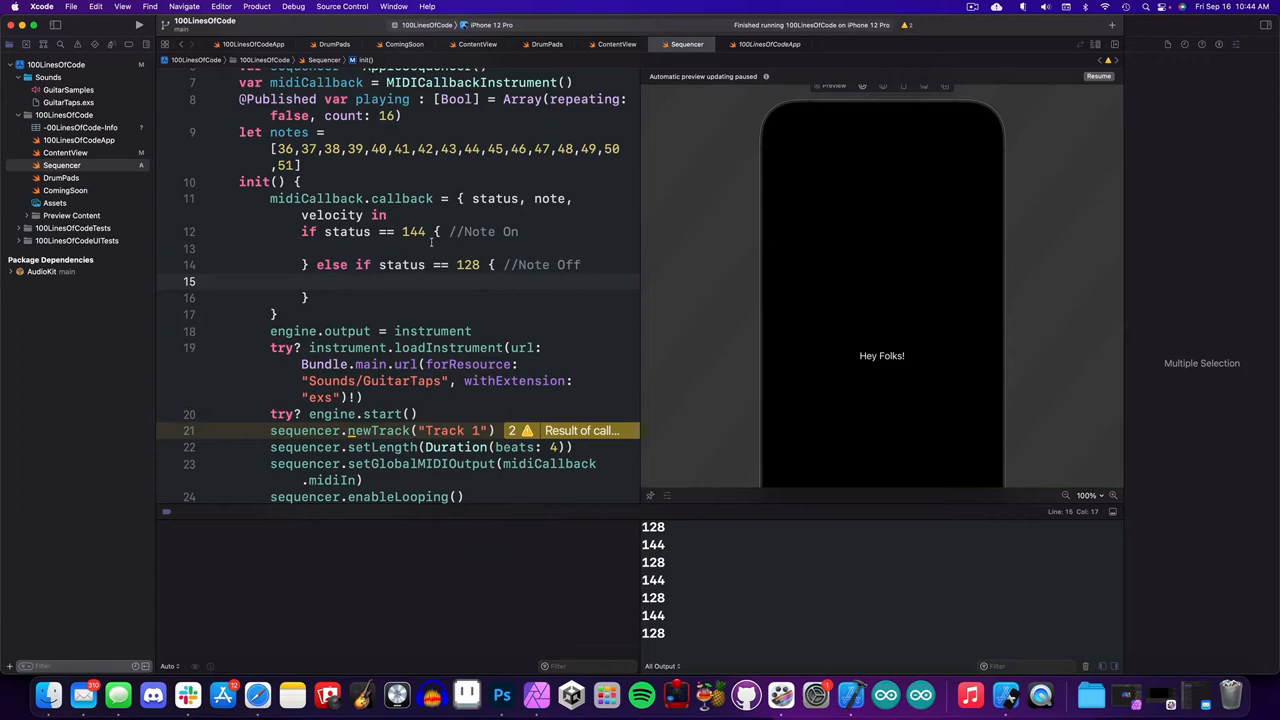
type("self.instrument.play(noteNumber: note, velocity: velocity, channel: 0)")
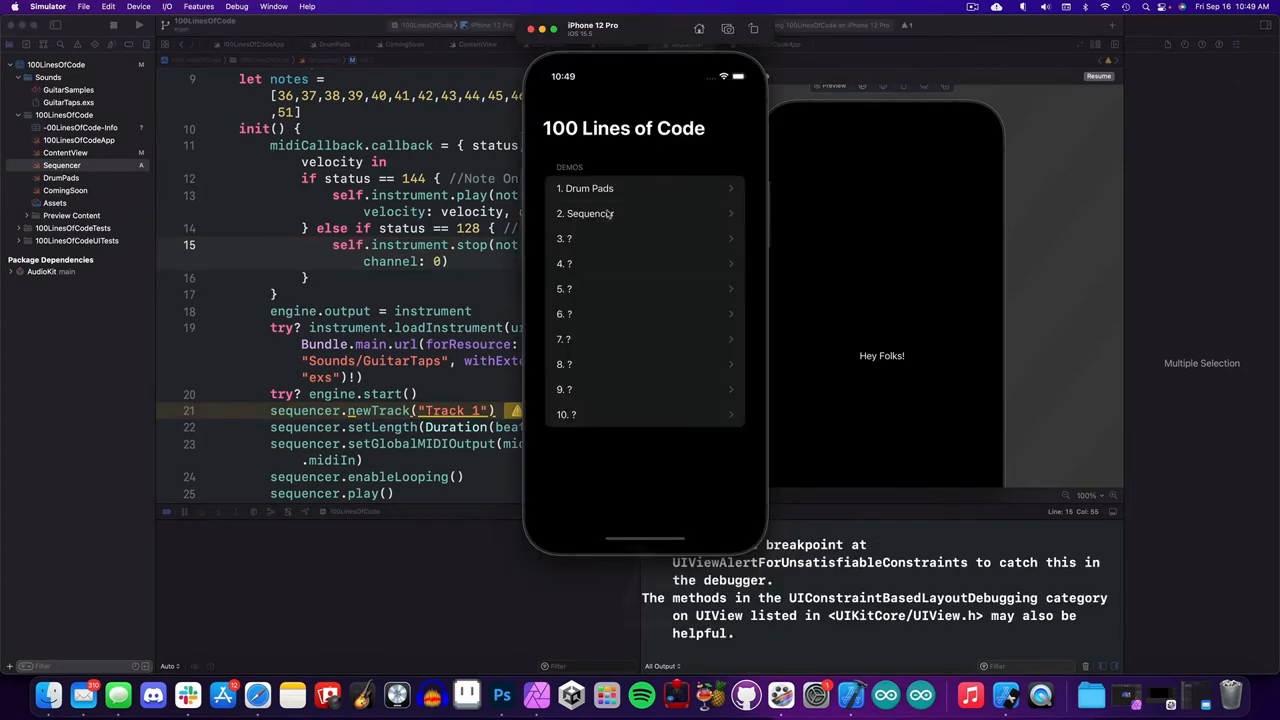
Step: Add instrument.stop in the note-off branch, rerun, and open '2. Sequencer'
left_click(590, 213)
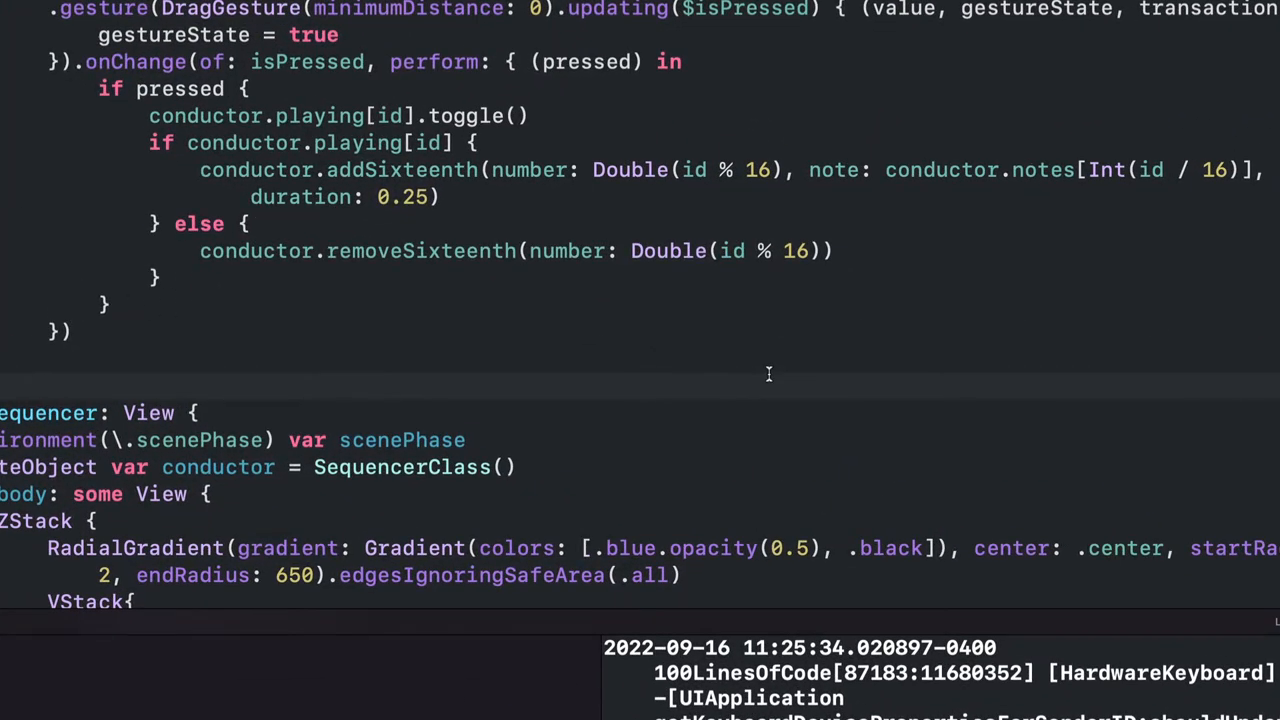
Step: Add a 'for x in -5...5' loop re-adding active notes after removeSixteenth
type("for x in -5...5 { //Add active notes back in")
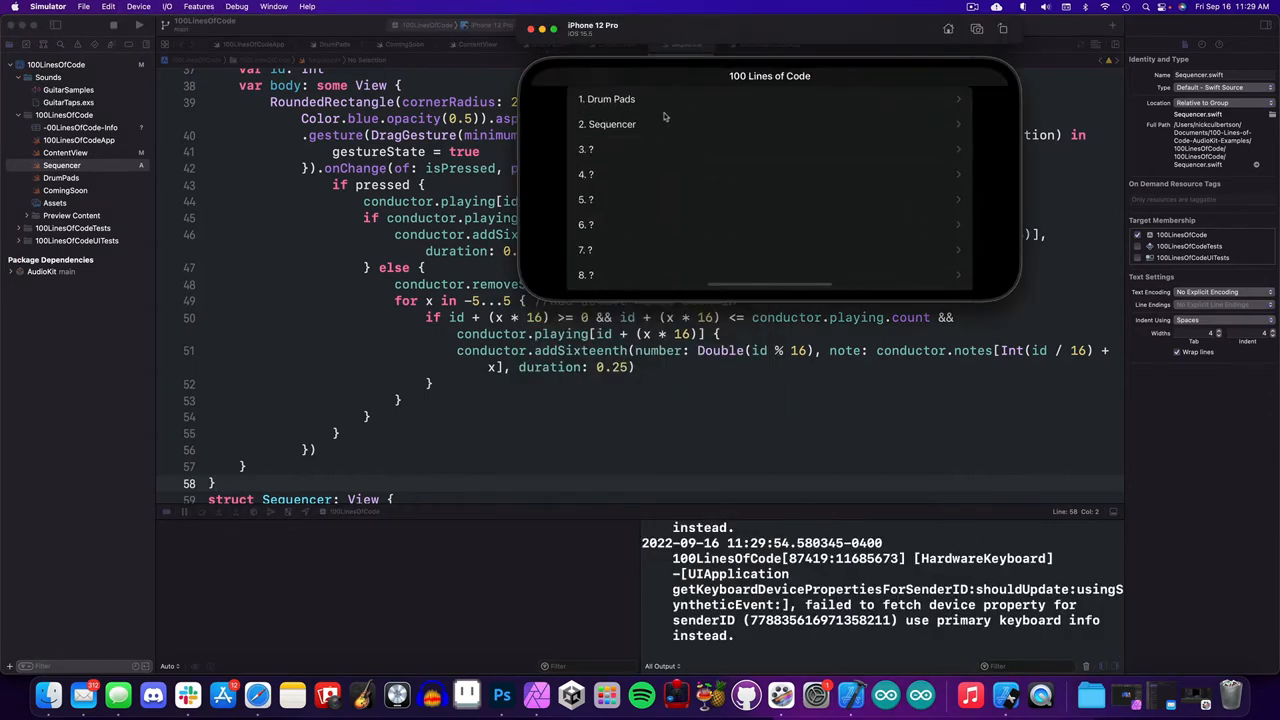
Step: Open '2. Sequencer' in the landscape simulator and test the pads
left_click(608, 124)
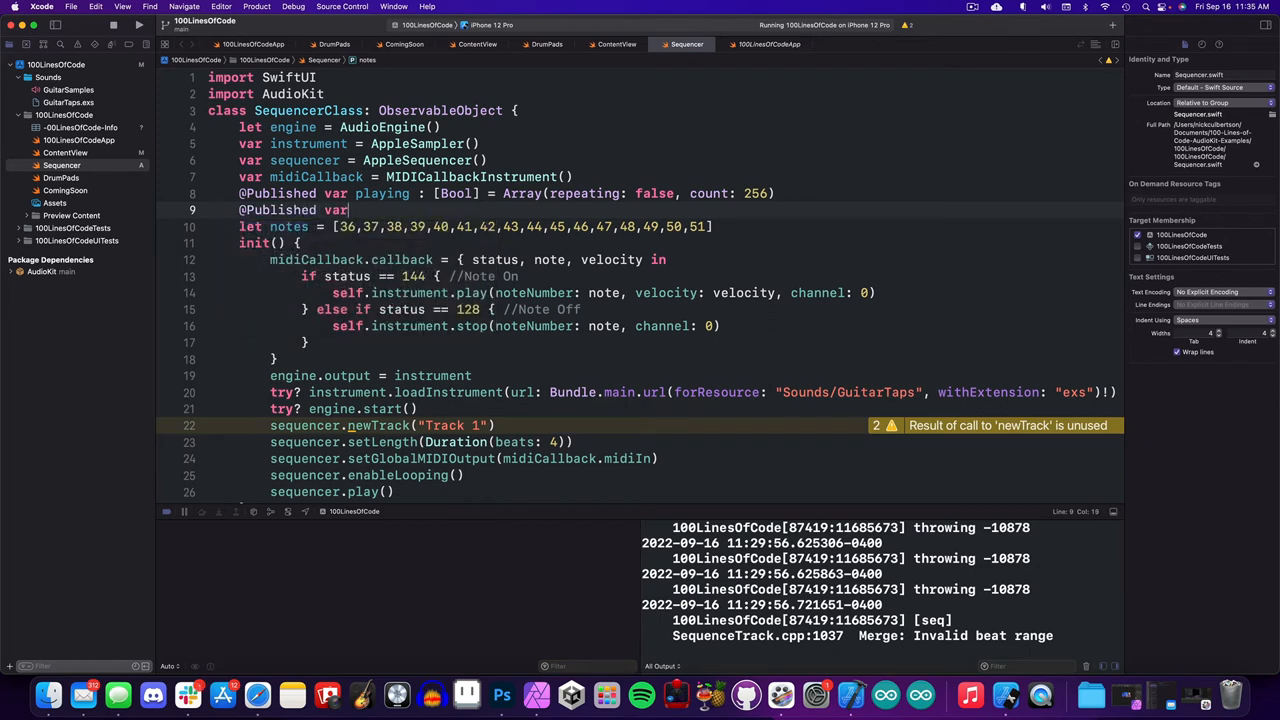
type("rowIsActive = -1")
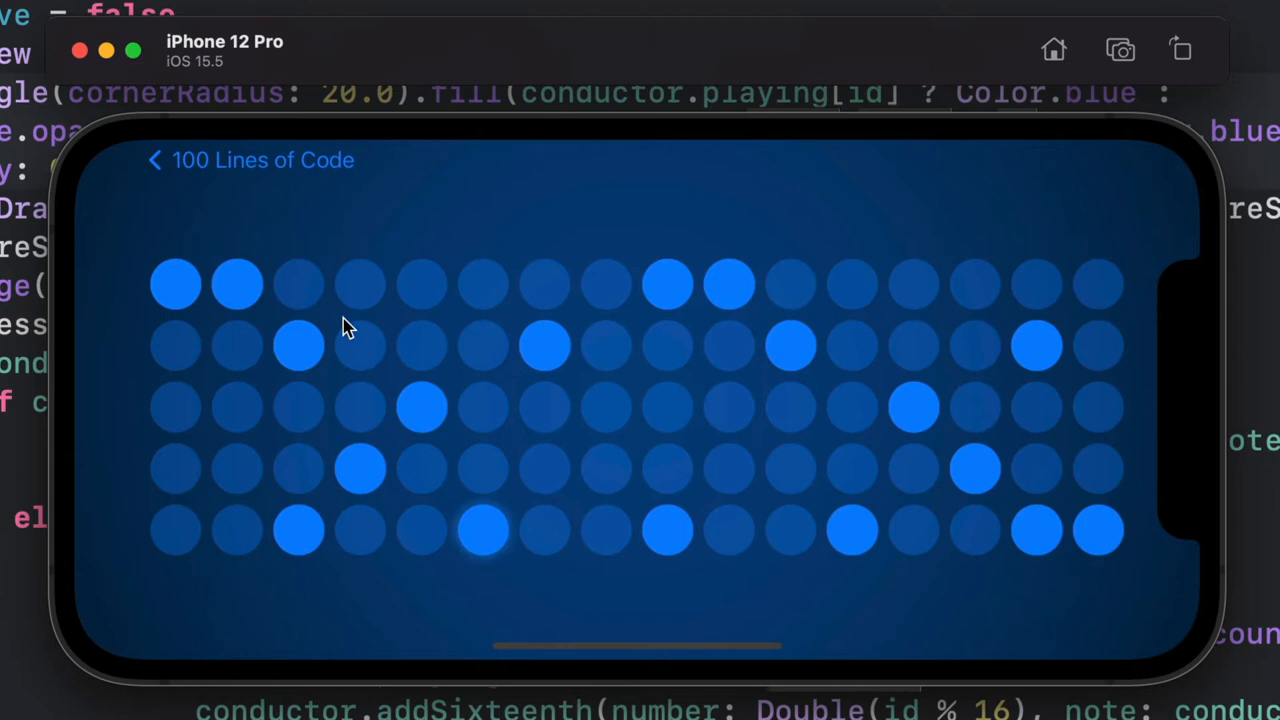
mouse_move(613, 425)
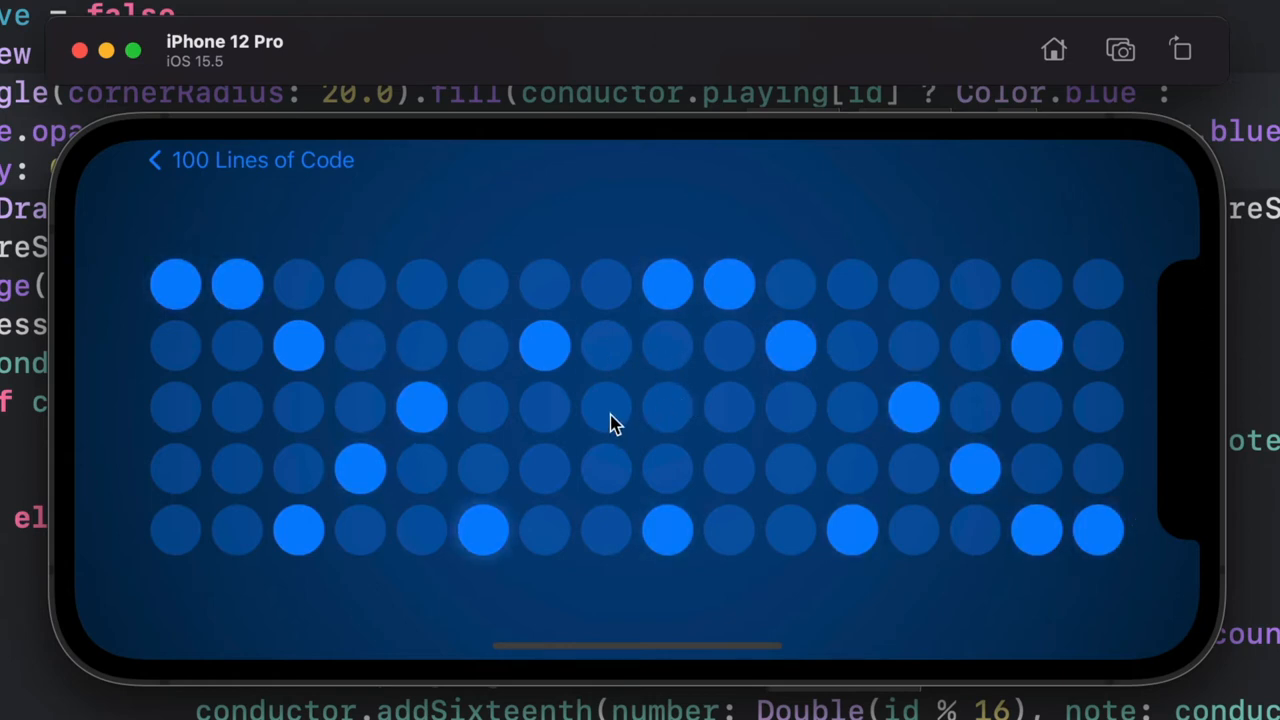